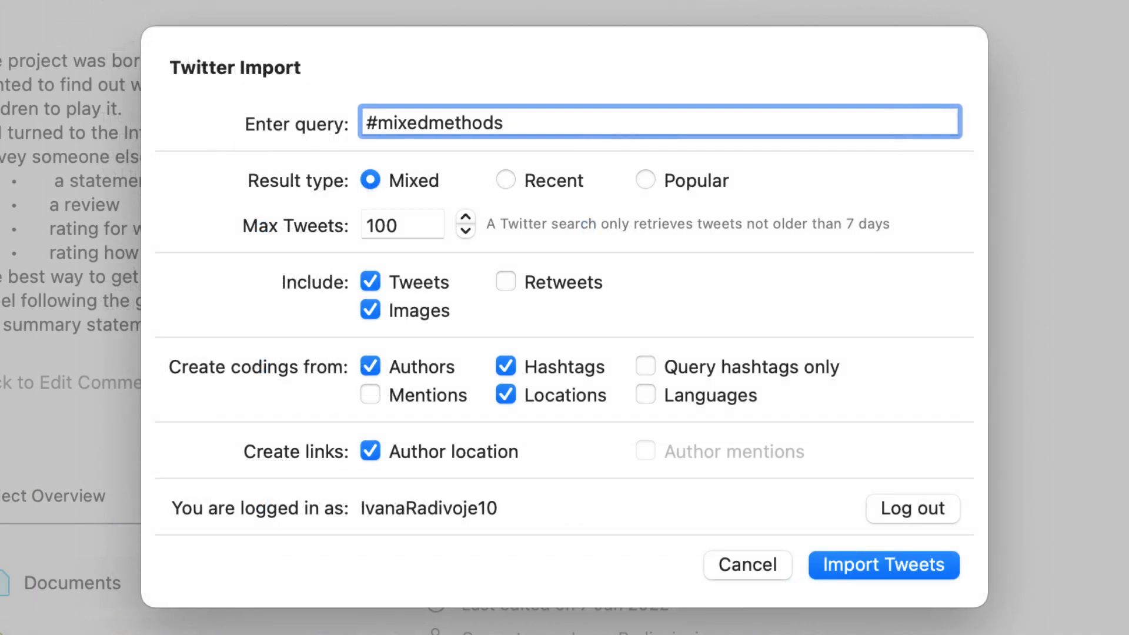
# Step: Import tweets for the #mixedmethods query, then browse the imported YouTube comments document
pyautogui.click(746, 564)
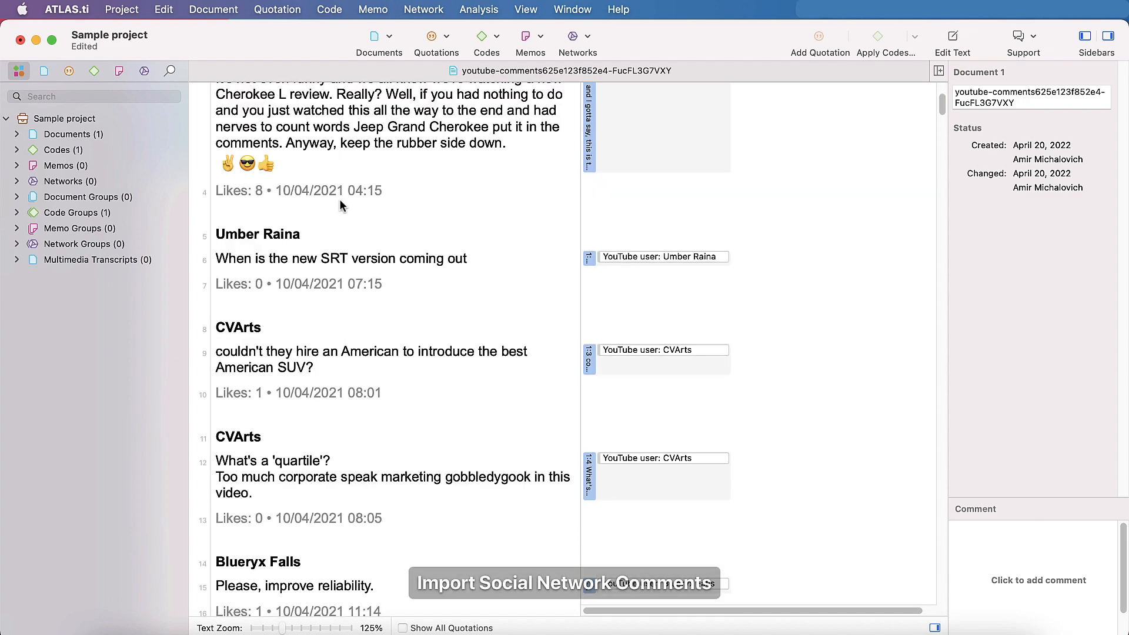
pyautogui.scroll(-3)
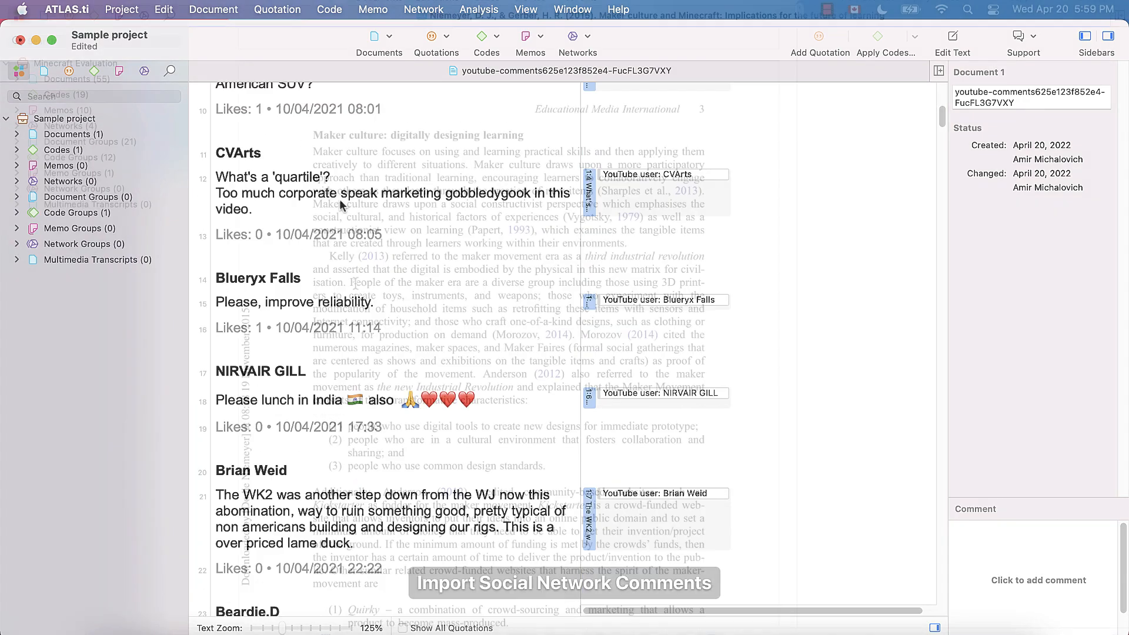
pyautogui.write('Cul')
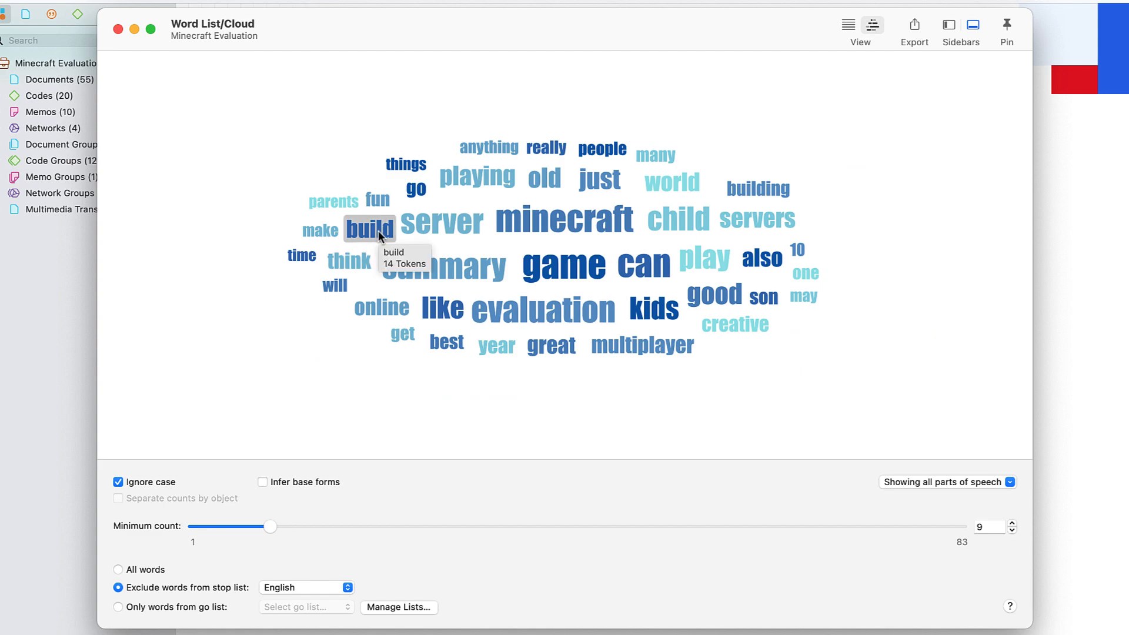
pyautogui.moveTo(446, 341)
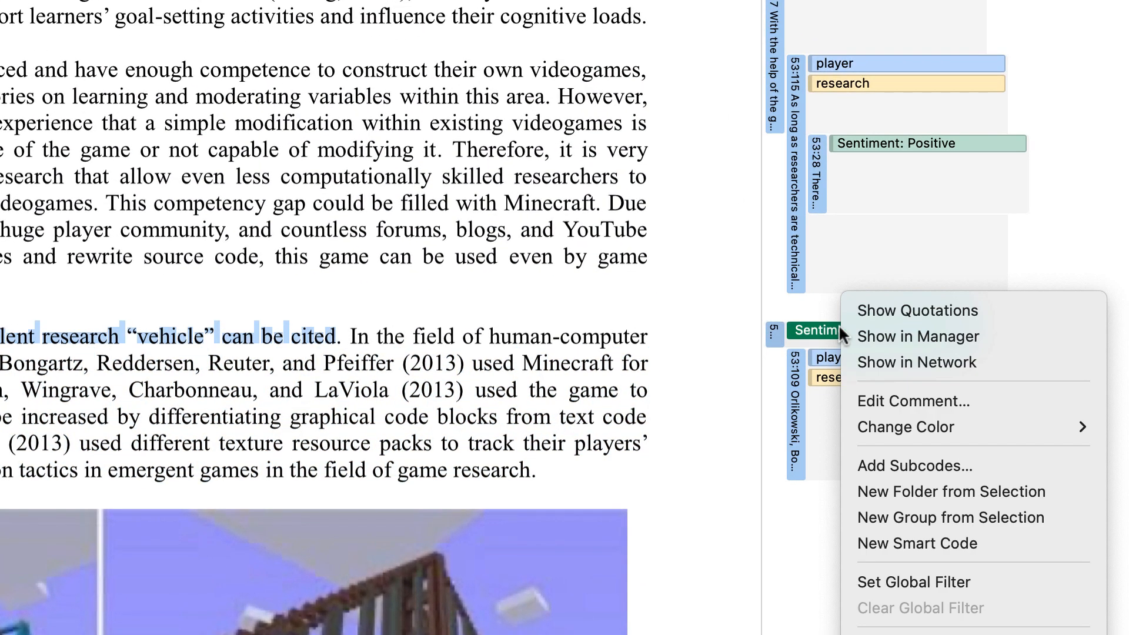
# Step: Show the Sentiment: Positive code in a network and apply an automatic layout
pyautogui.click(916, 362)
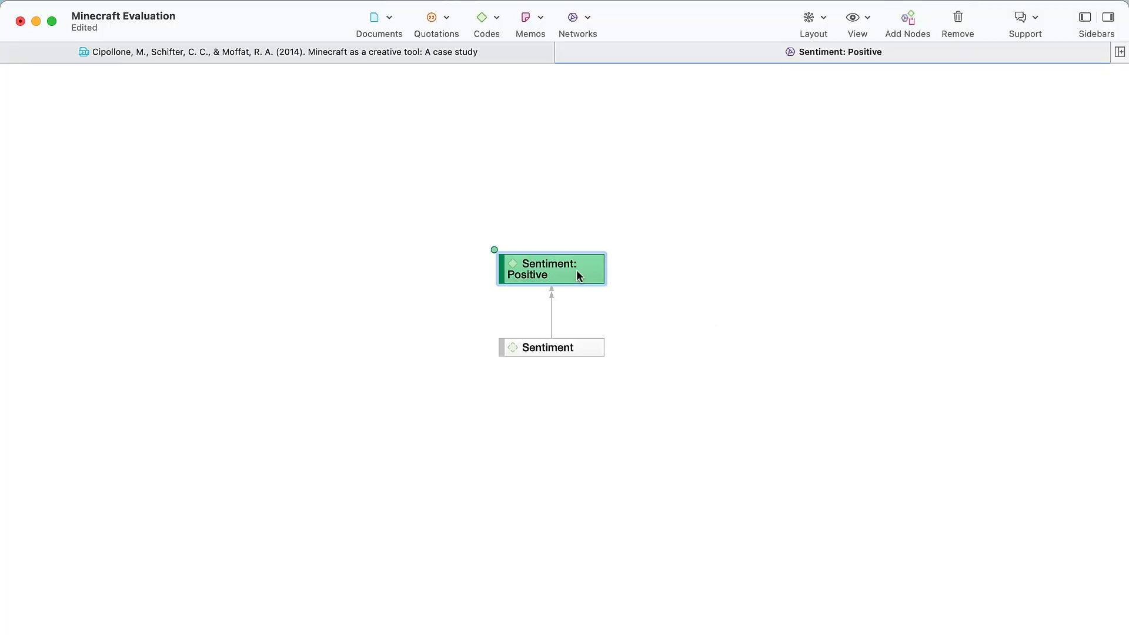
pyautogui.click(824, 17)
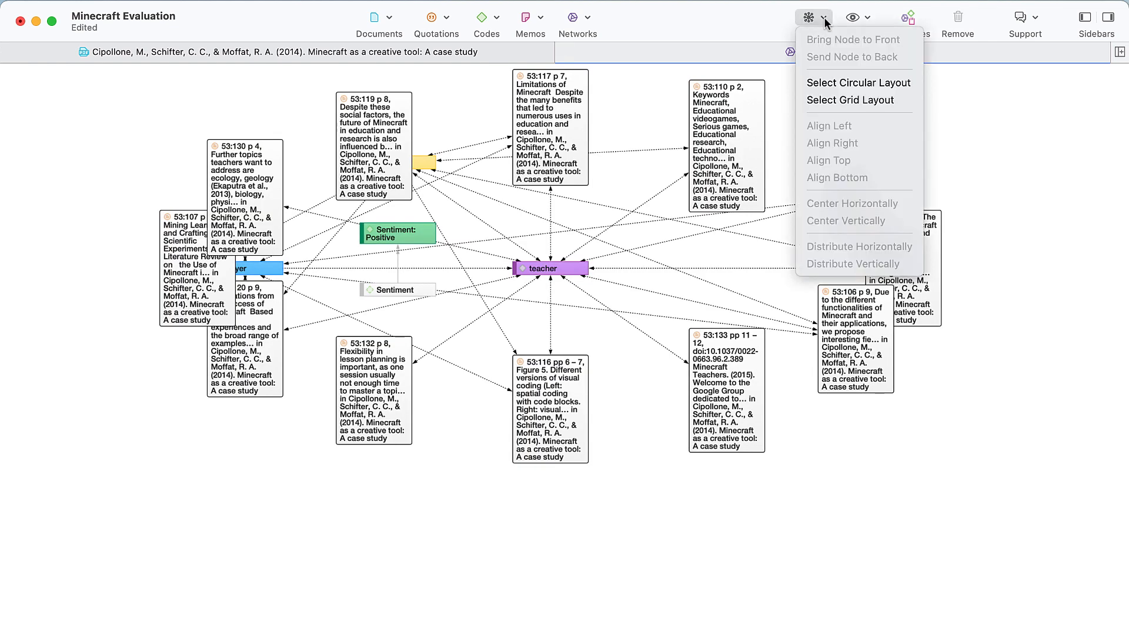
pyautogui.click(849, 100)
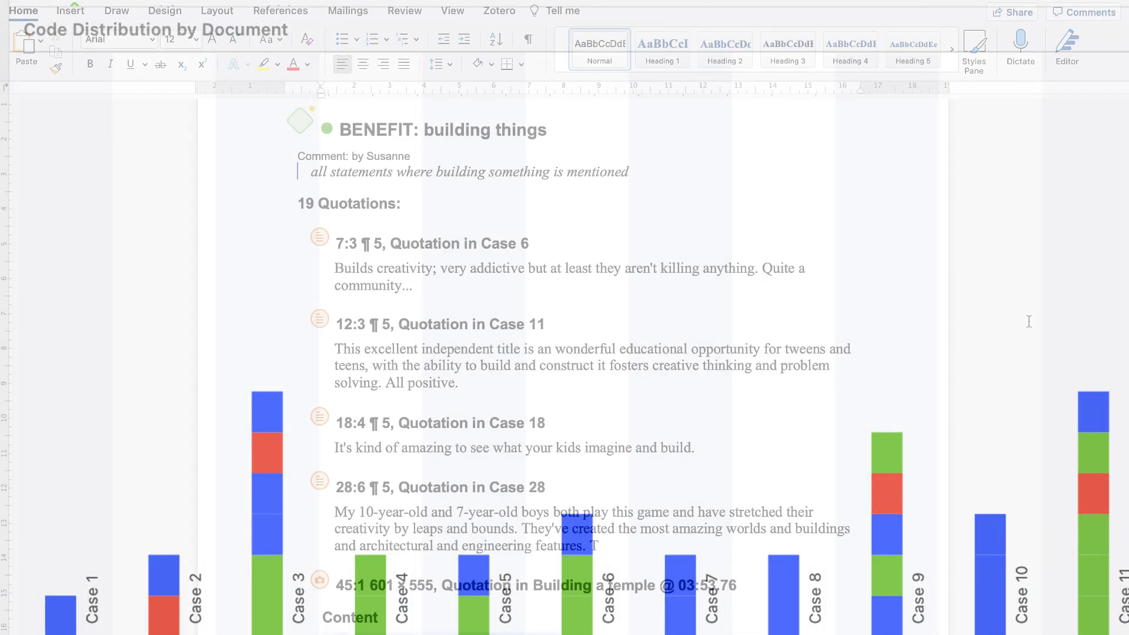
# Step: Export the project's statistical data via Export > Statistical Data (XLSX)
pyautogui.scroll(-3)
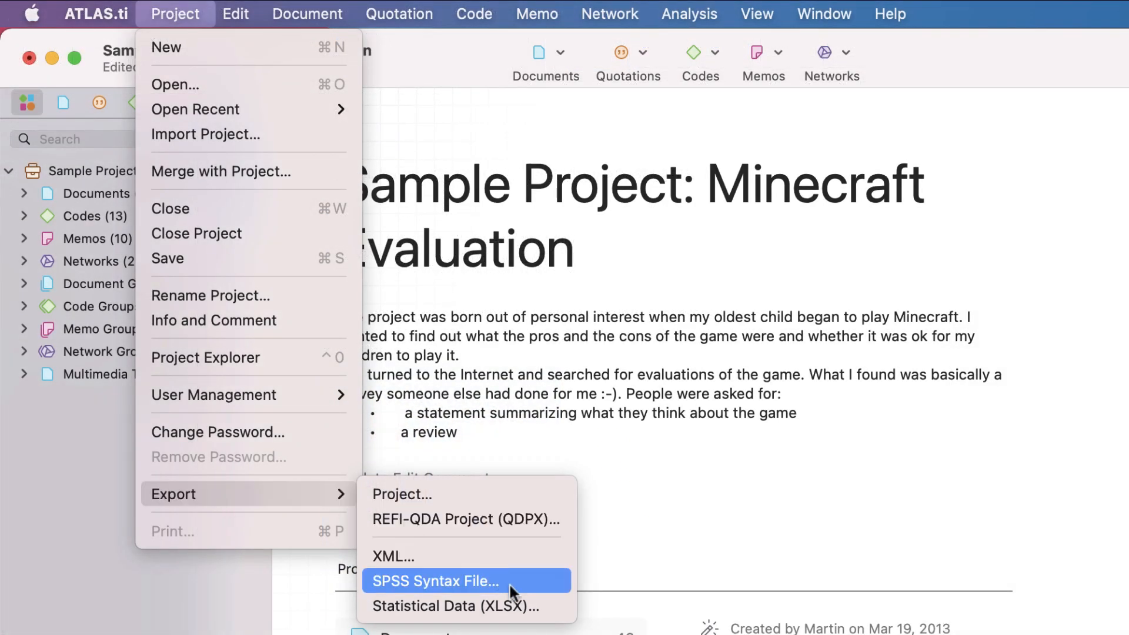
pyautogui.moveTo(468, 605)
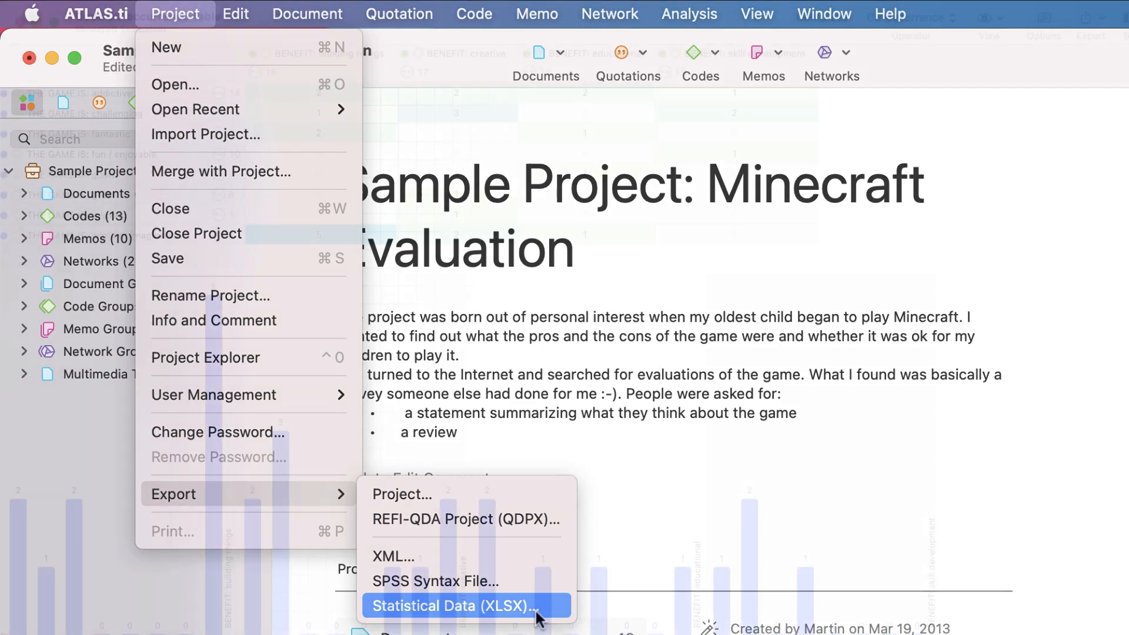
pyautogui.click(454, 605)
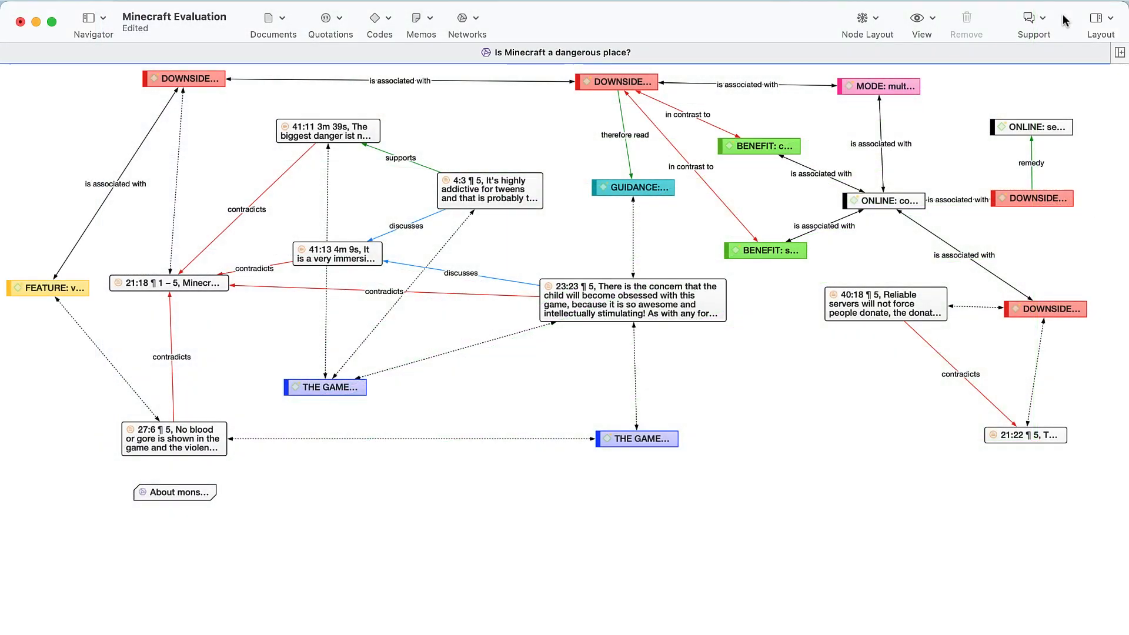
pyautogui.moveTo(881, 22)
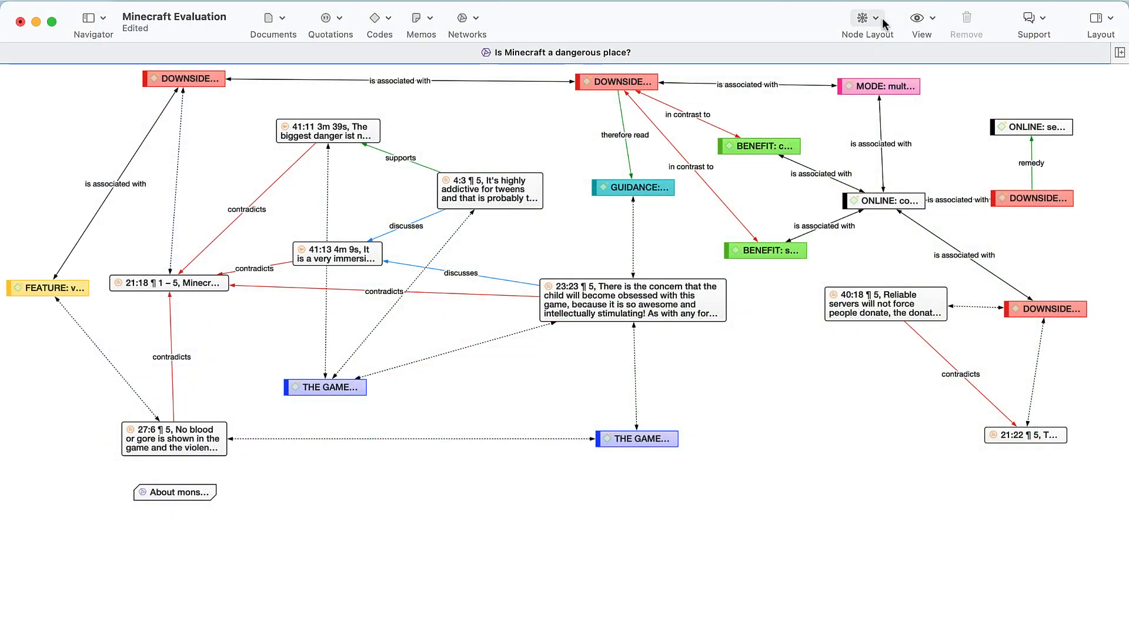
# Step: Rearrange the network into circular then grid layouts, and open quotation 4:3
pyautogui.click(866, 18)
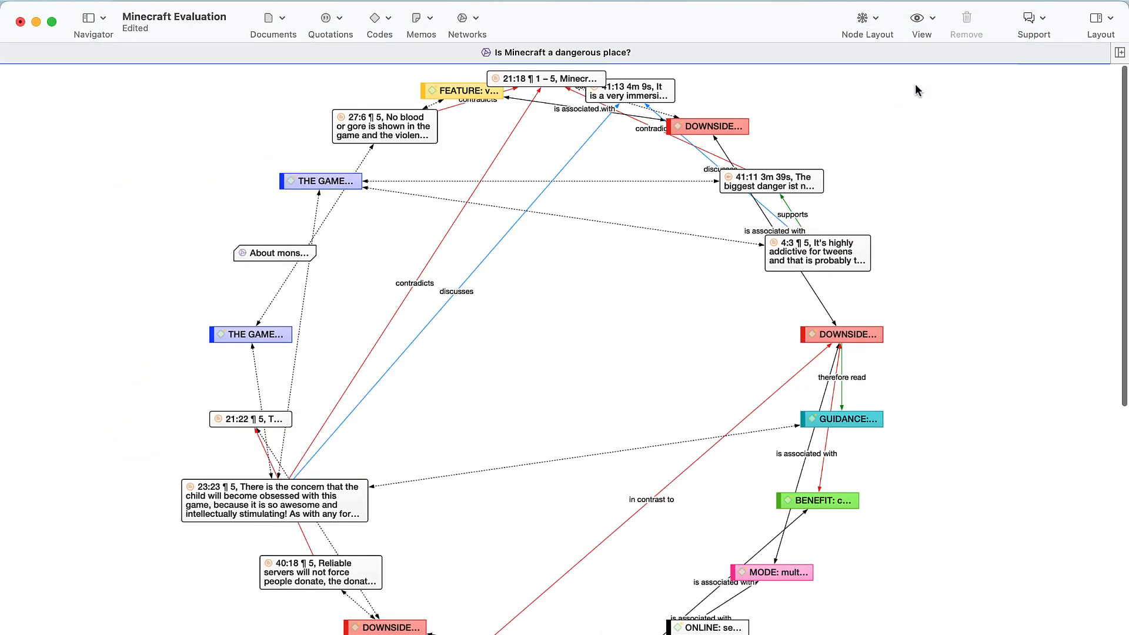
pyautogui.click(867, 17)
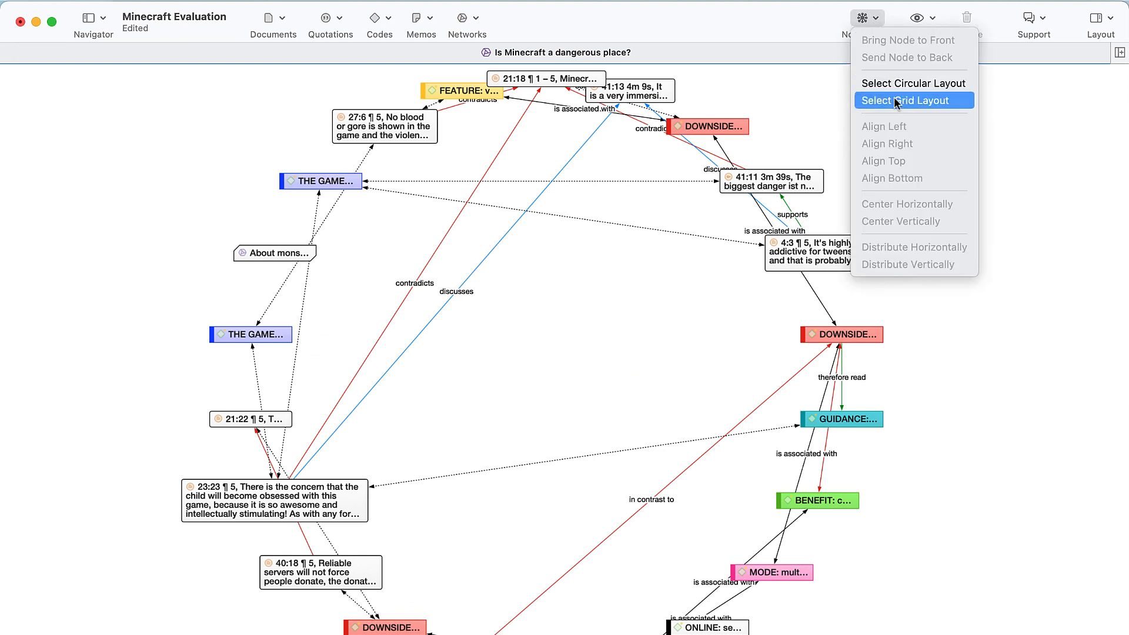
pyautogui.click(905, 100)
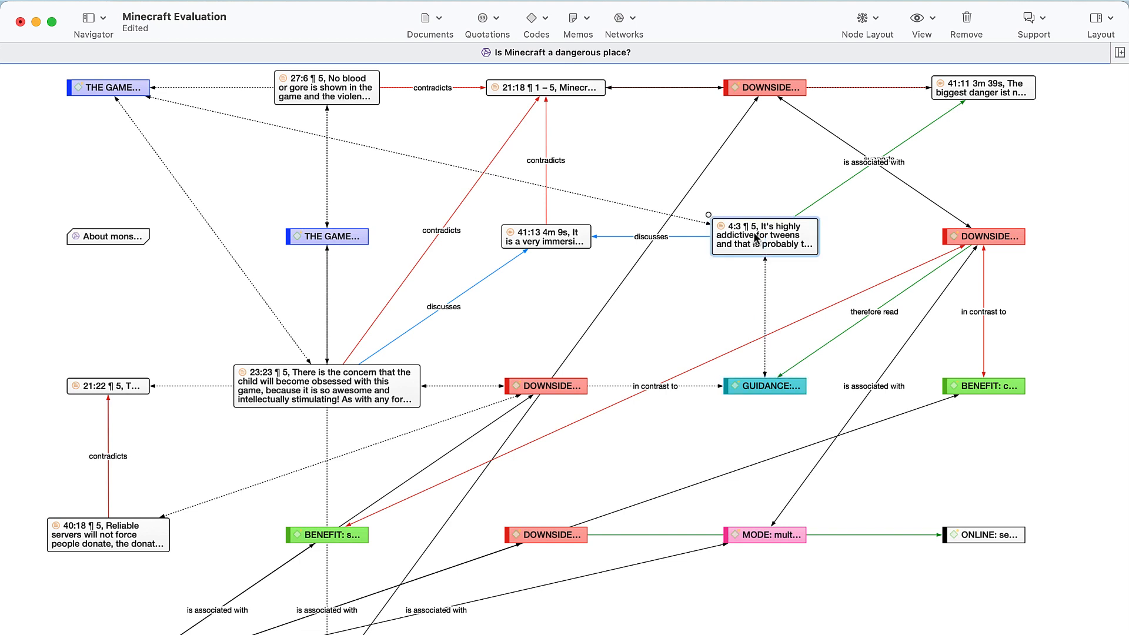
pyautogui.doubleClick(763, 236)
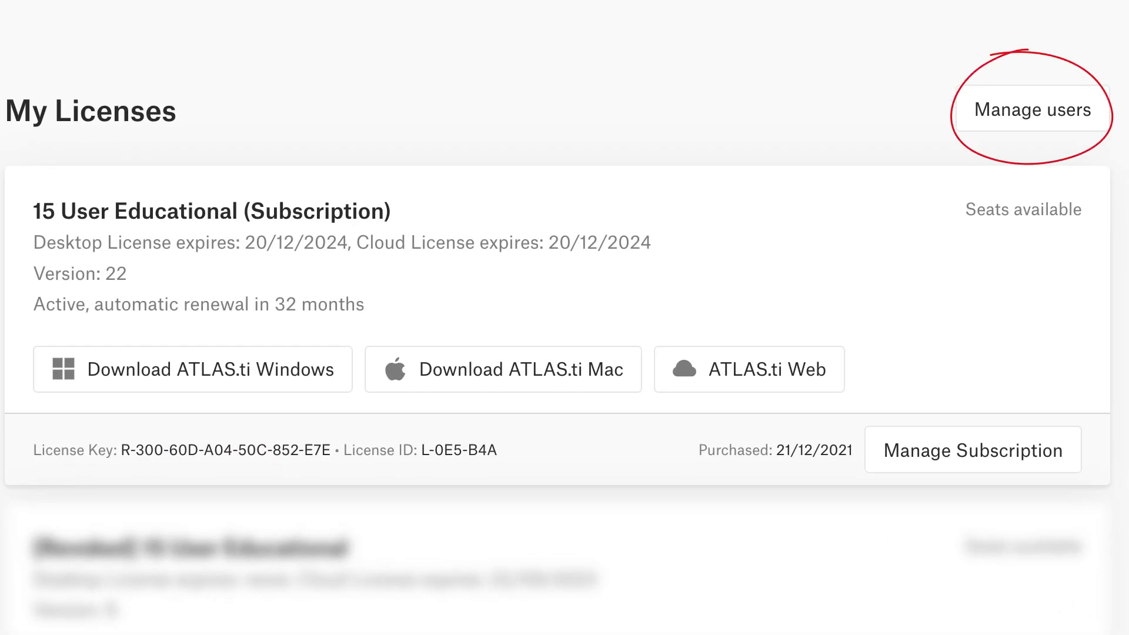
# Step: Open Manage users for the 15 User Educational license and scroll the invited users
pyautogui.click(1032, 109)
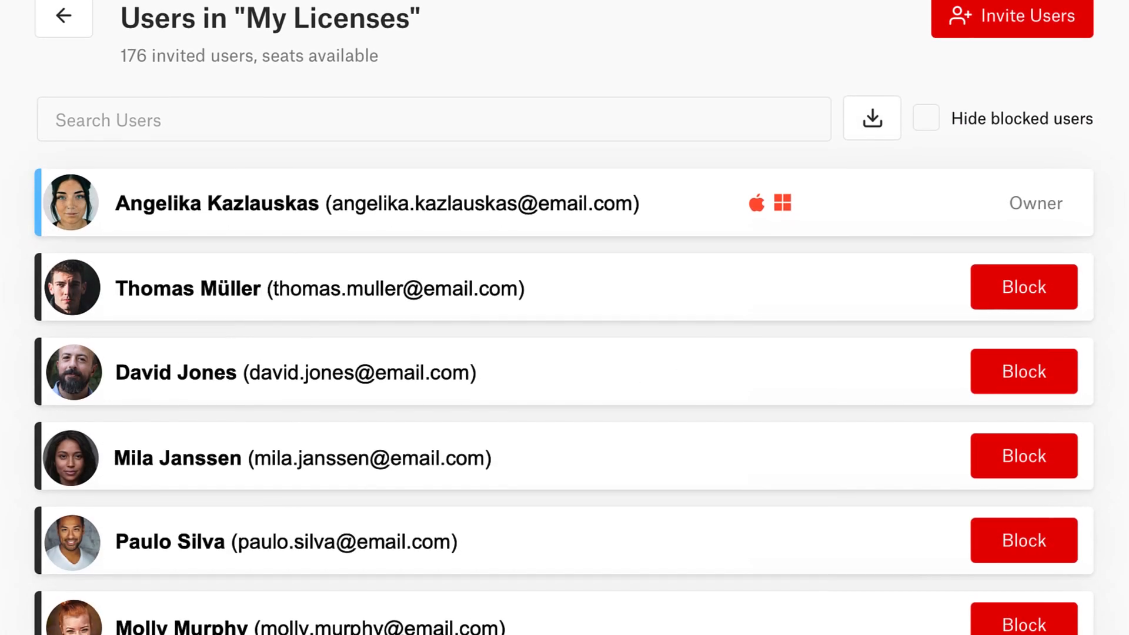
pyautogui.scroll(-3)
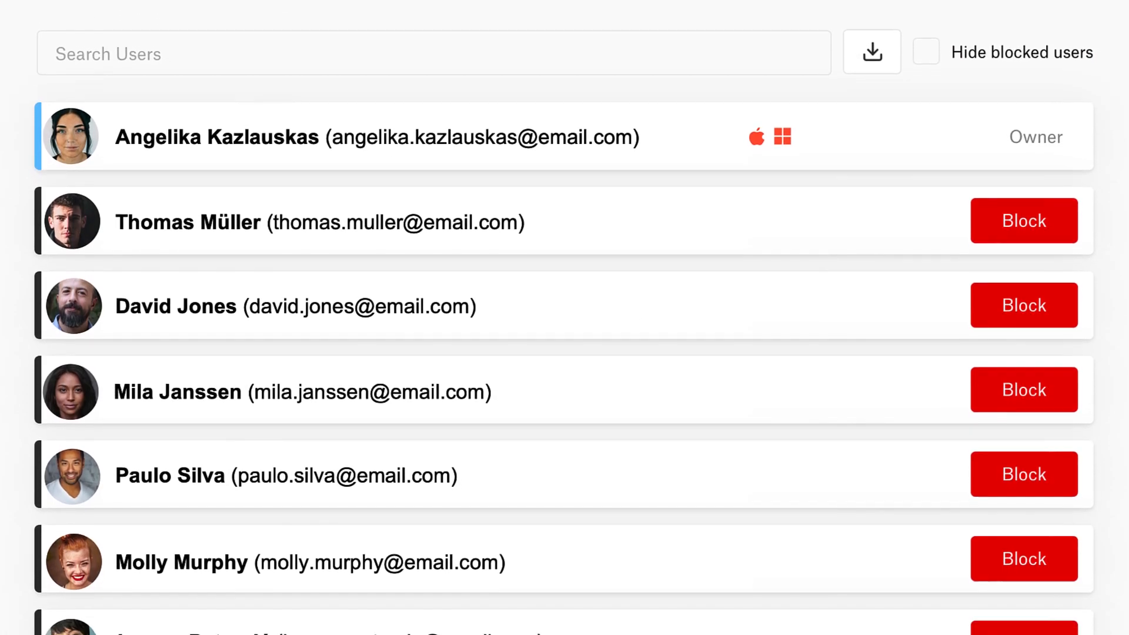
pyautogui.scroll(-3)
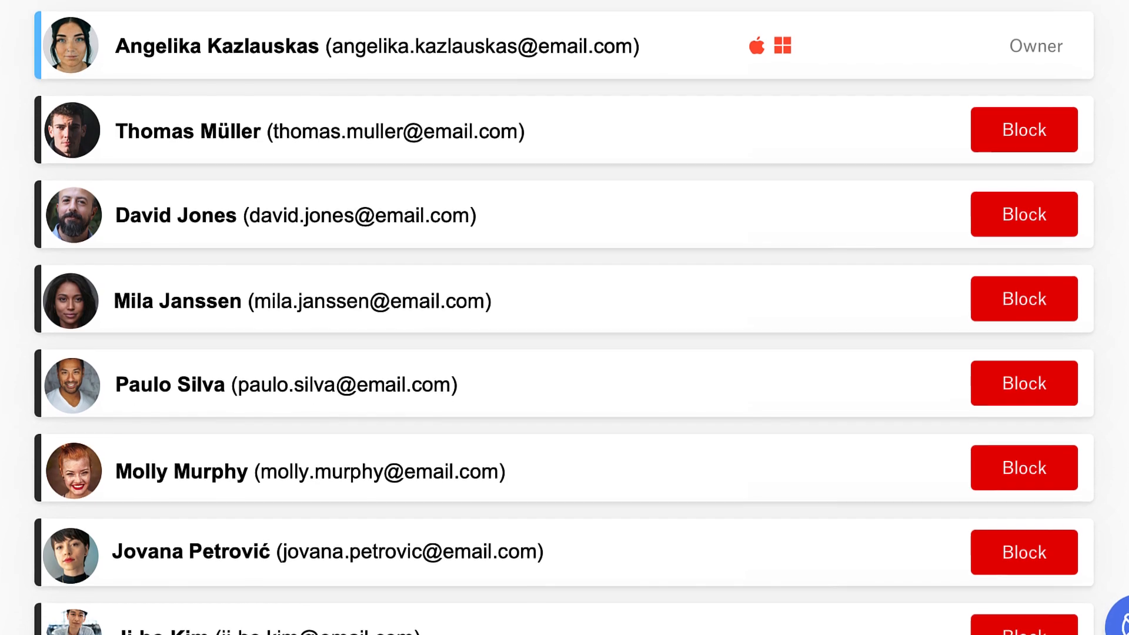
pyautogui.scroll(-3)
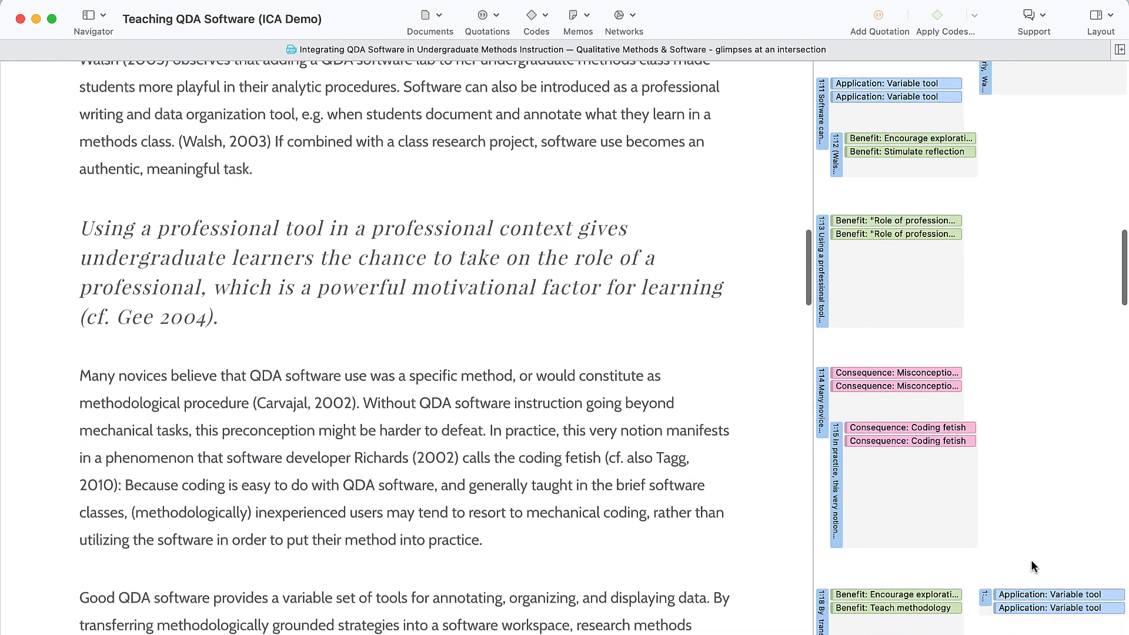
# Step: Scroll the coded Teaching QDA Software document and review the coder comparison
pyautogui.scroll(-3)
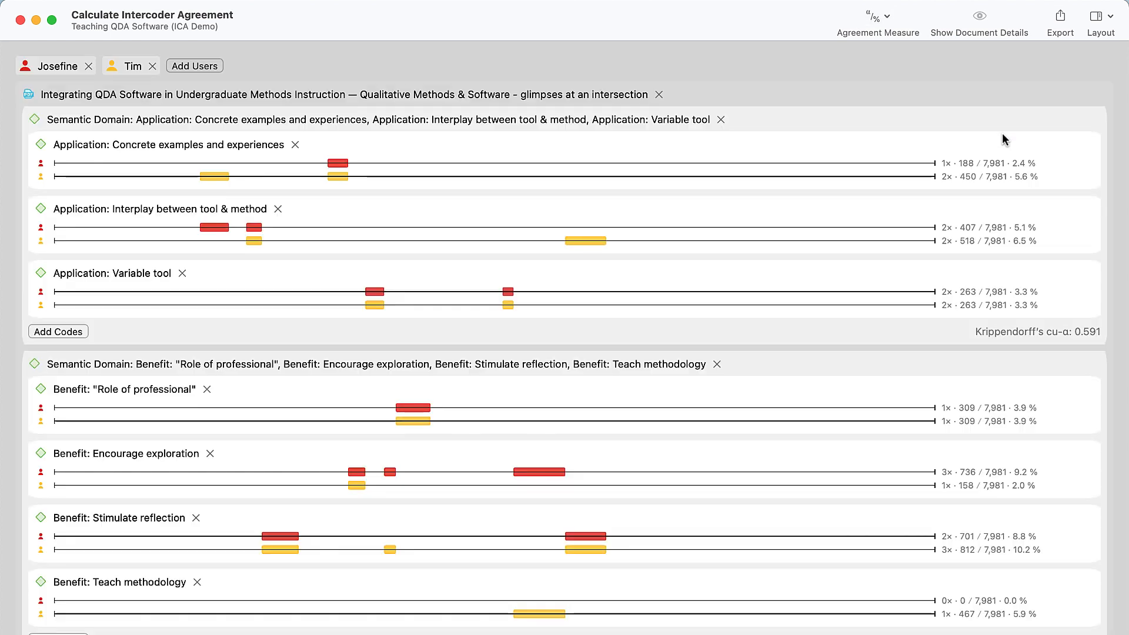
pyautogui.scroll(-3)
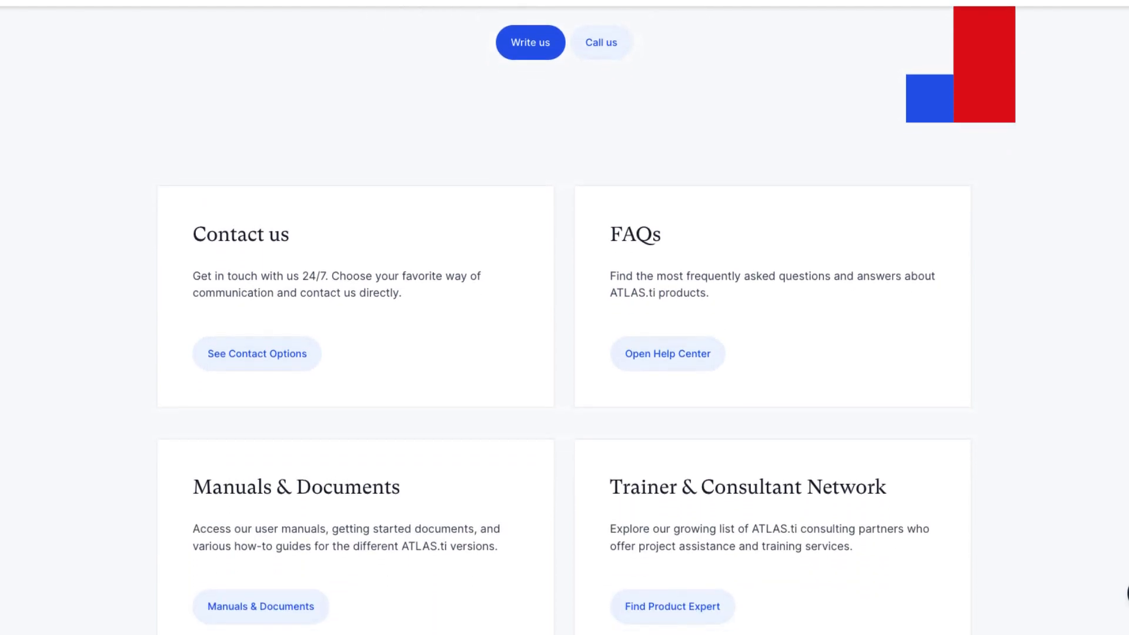
# Step: Scroll the support page, then start a Live Chat from the Support dropdown
pyautogui.scroll(-3)
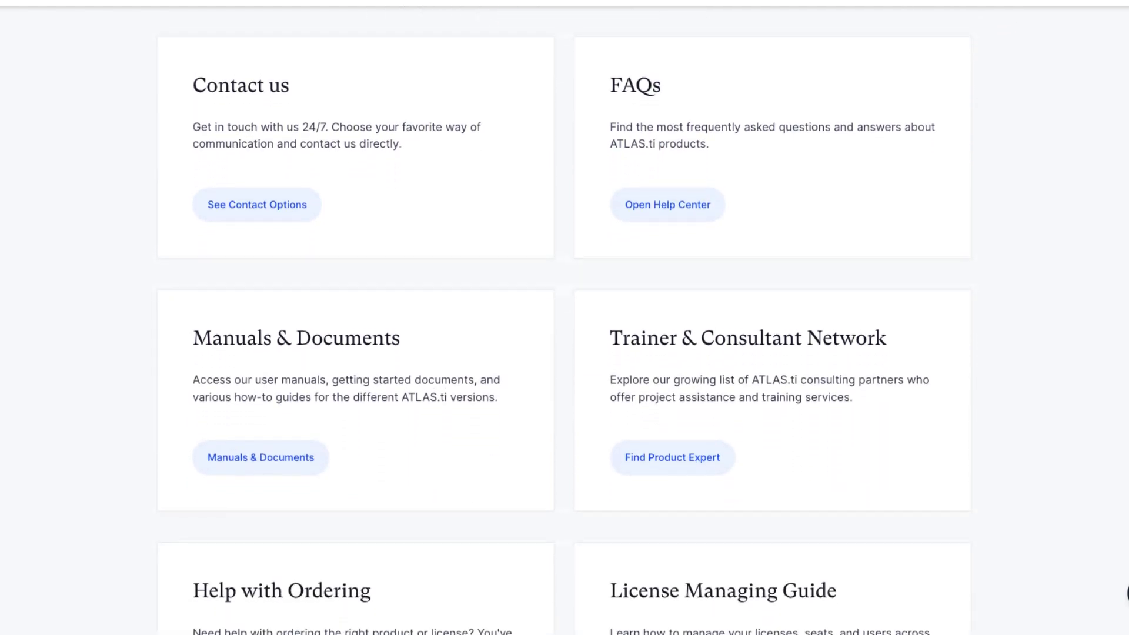
pyautogui.click(1029, 17)
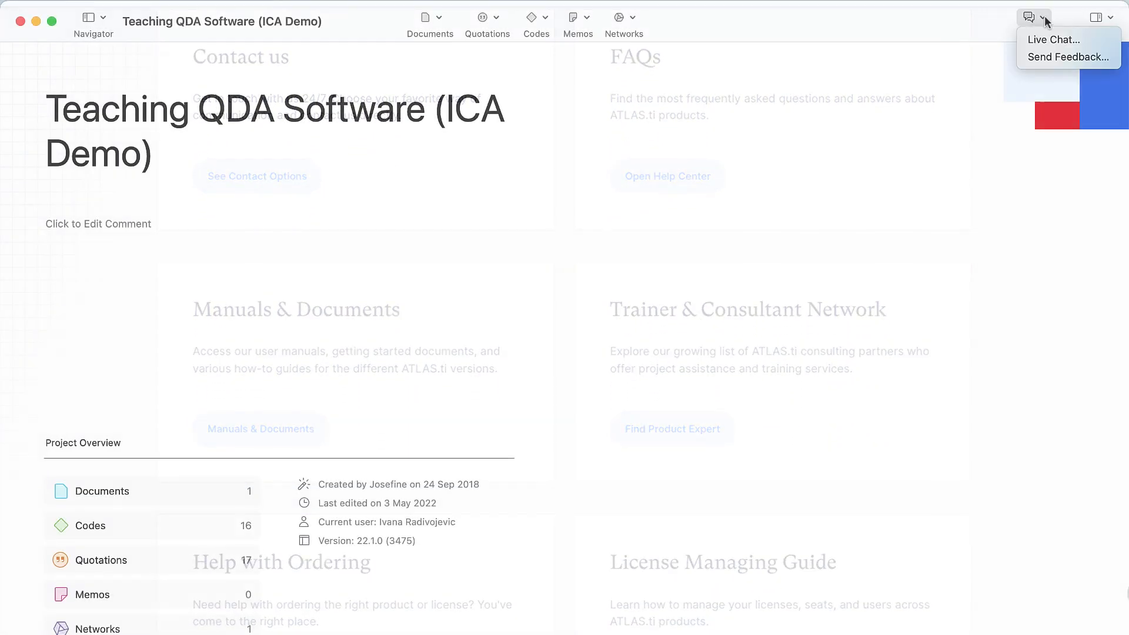
pyautogui.click(1051, 39)
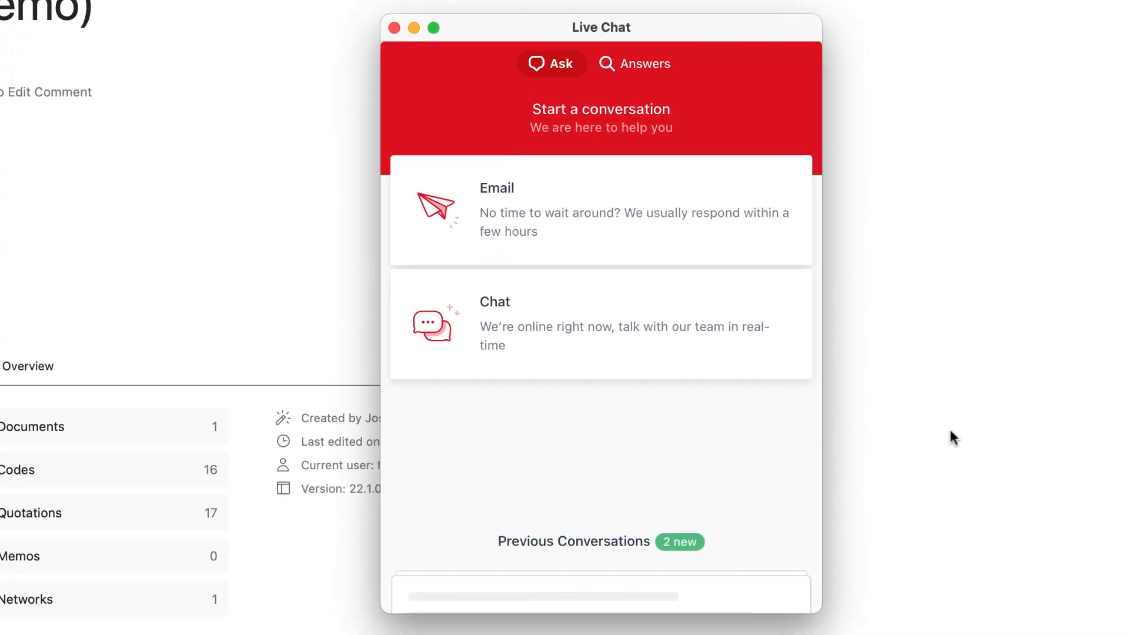